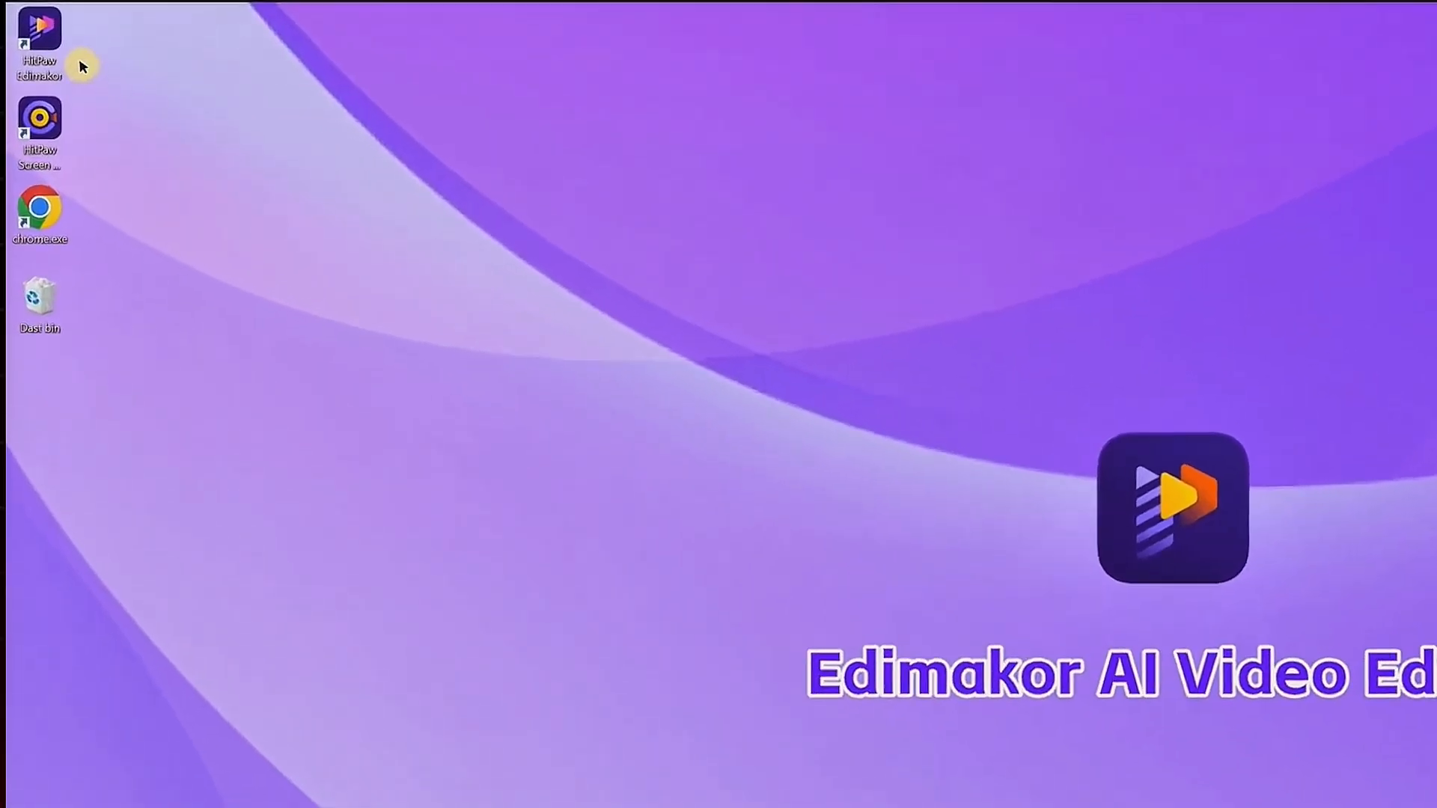
Launch HitPaw Edimakor from its desktop shortcut into a new project.
{"action": "double_click", "coordinate": [41, 30]}
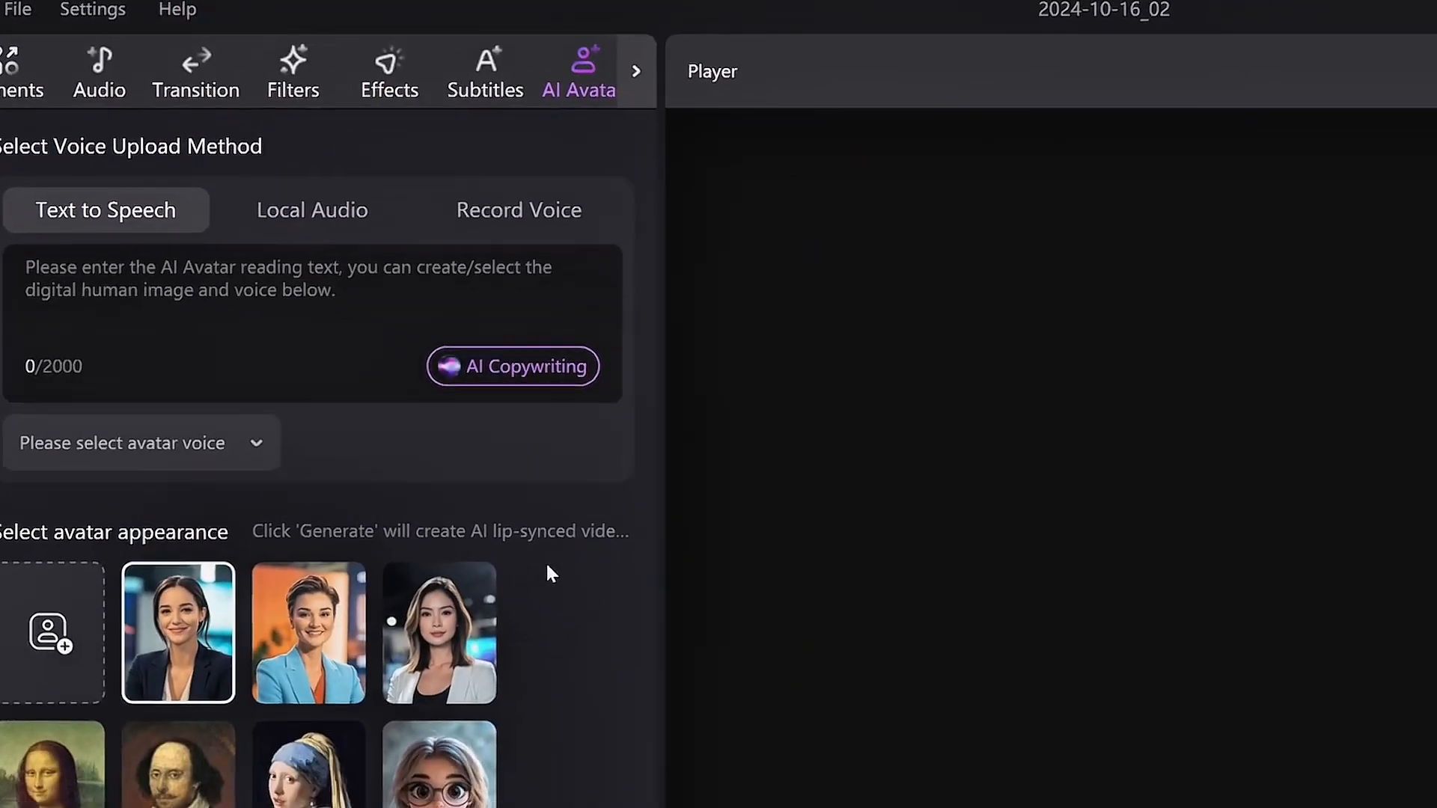
Scroll the avatar appearance grid to the library avatar of a woman in a white shirt.
{"action": "scroll", "scroll_direction": "down", "scroll_amount": 3}
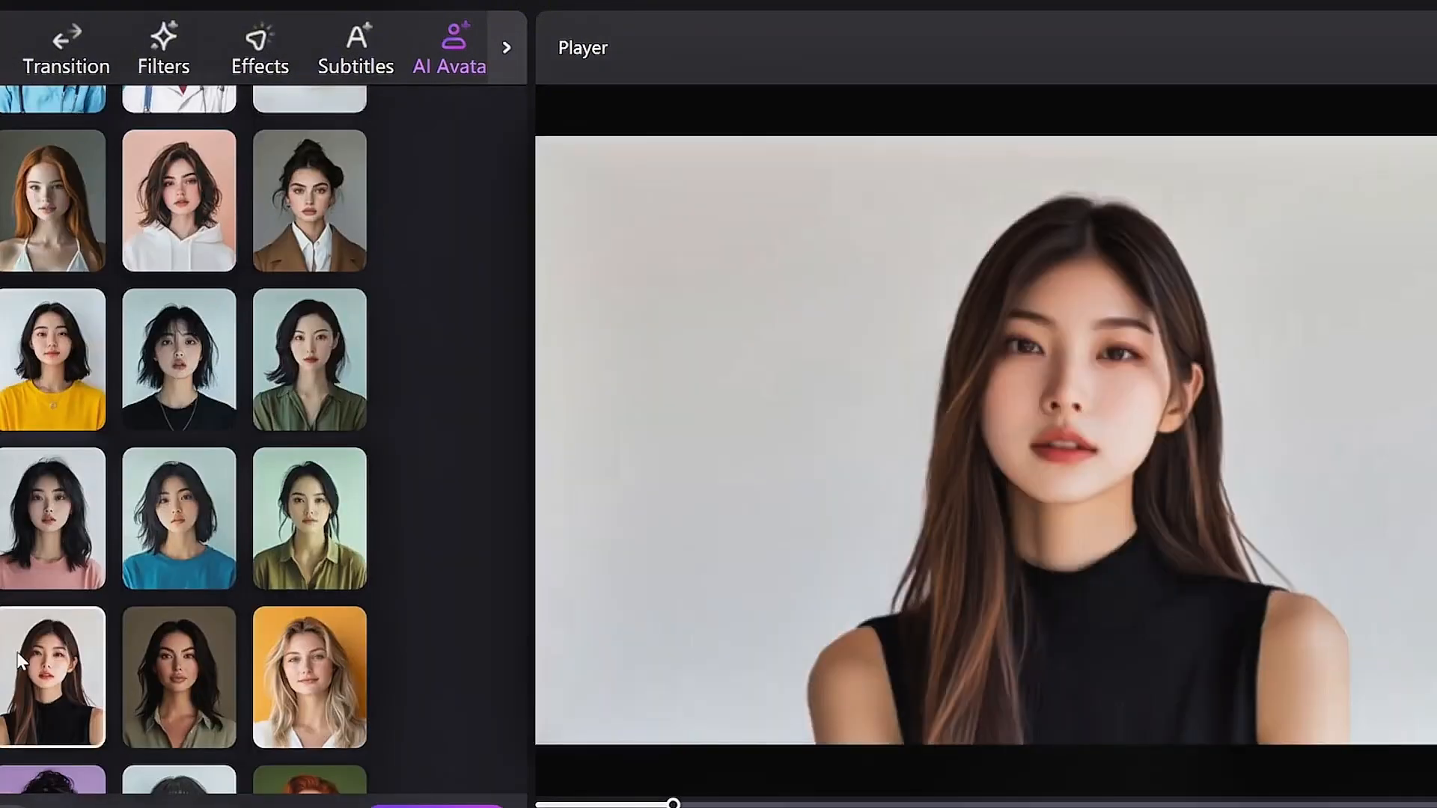
{"action": "scroll", "scroll_direction": "down", "scroll_amount": 3}
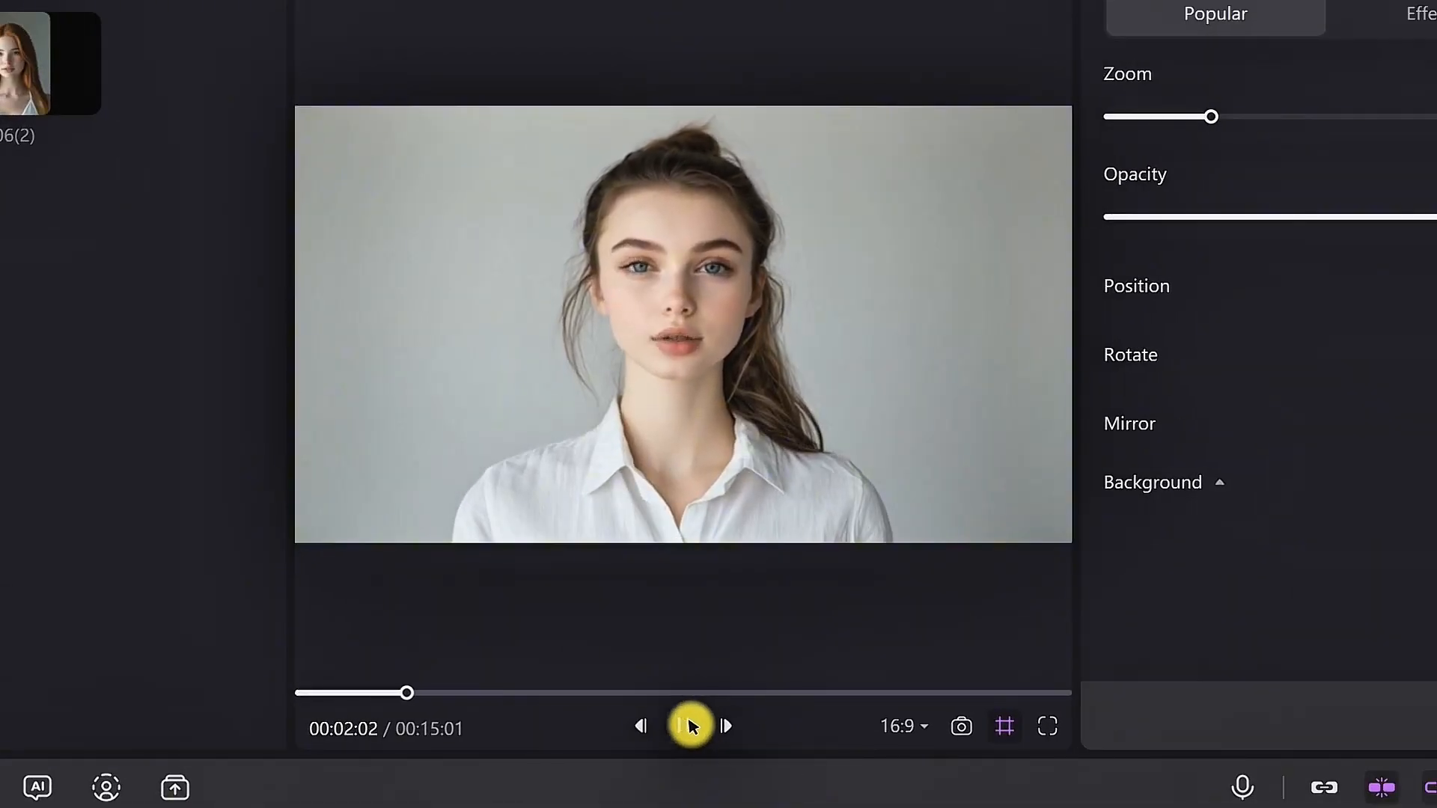
Play the fifteen-second white-shirt avatar clip to watch it lip-sync the script.
{"action": "left_click", "coordinate": [688, 746]}
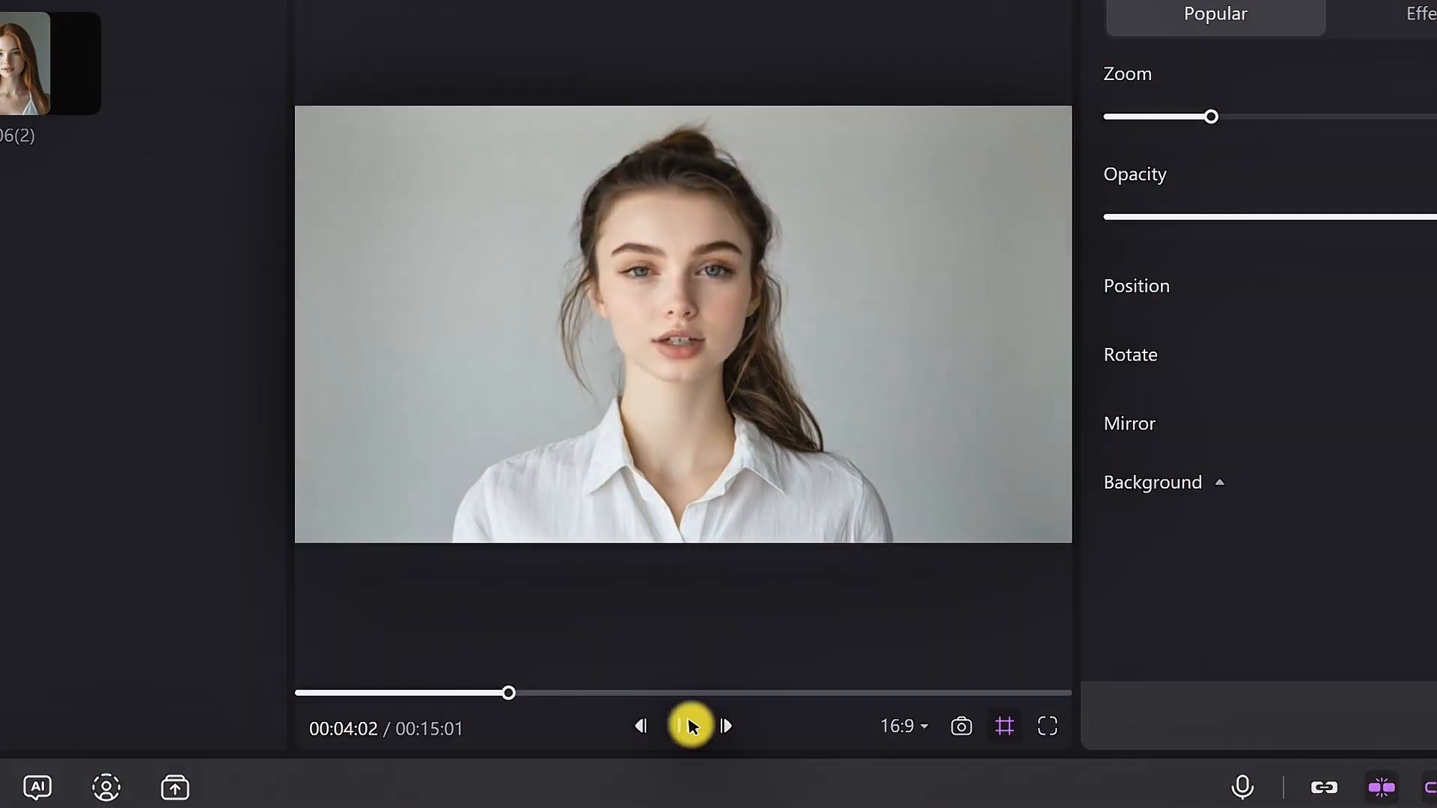